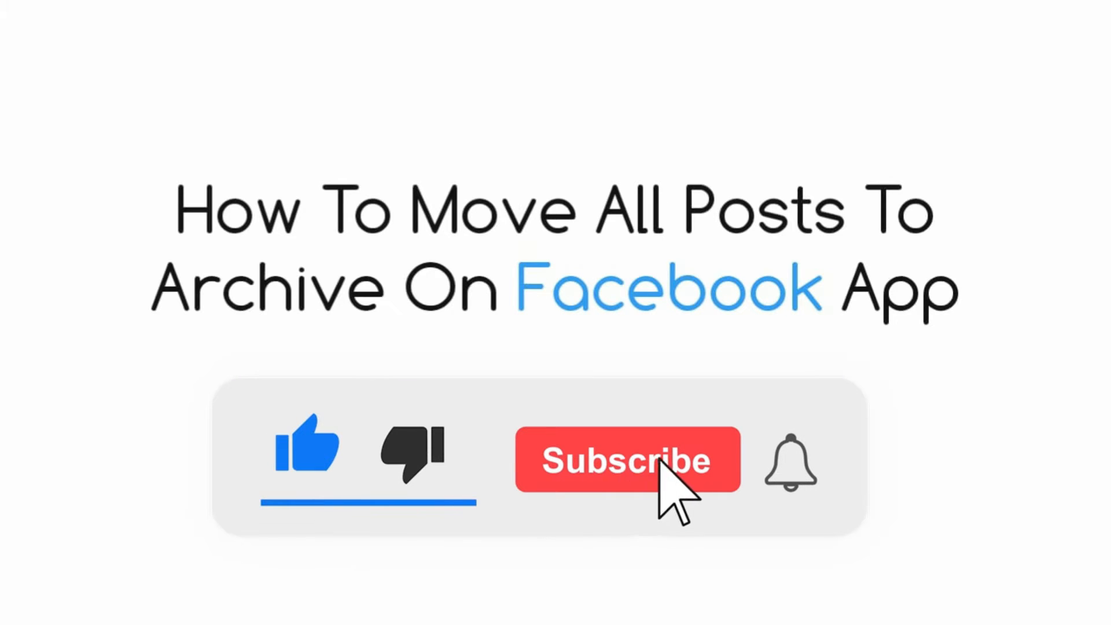
# Launch Facebook from the home screen and reach its menu with Settings & Privacy expanded.
pyautogui.click(626, 459)
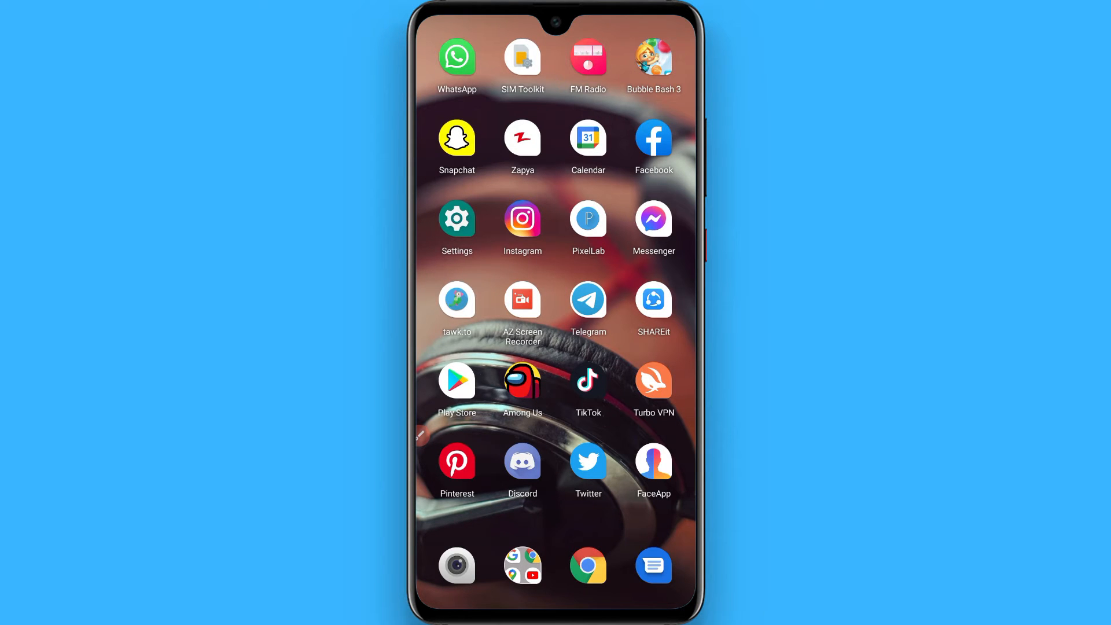
pyautogui.click(653, 140)
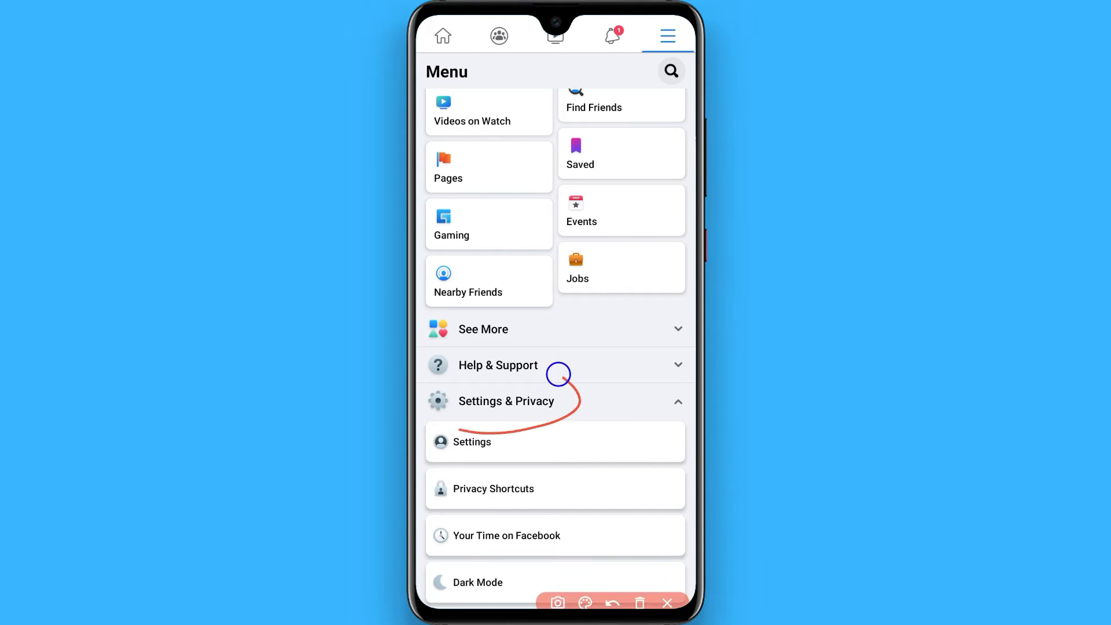
# Go to Settings, showing the Account Settings, Security and Privacy sections.
pyautogui.click(610, 605)
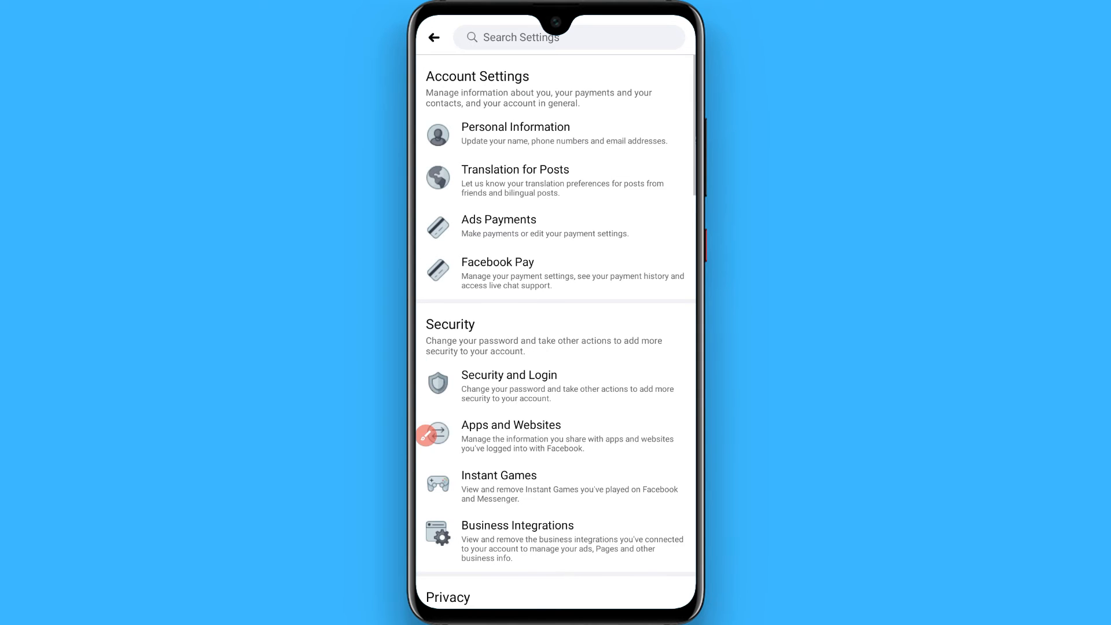
# Reach Activity Log under Your Facebook Information, with Manage Activity, Archive and Trash offered.
pyautogui.scroll(-3)
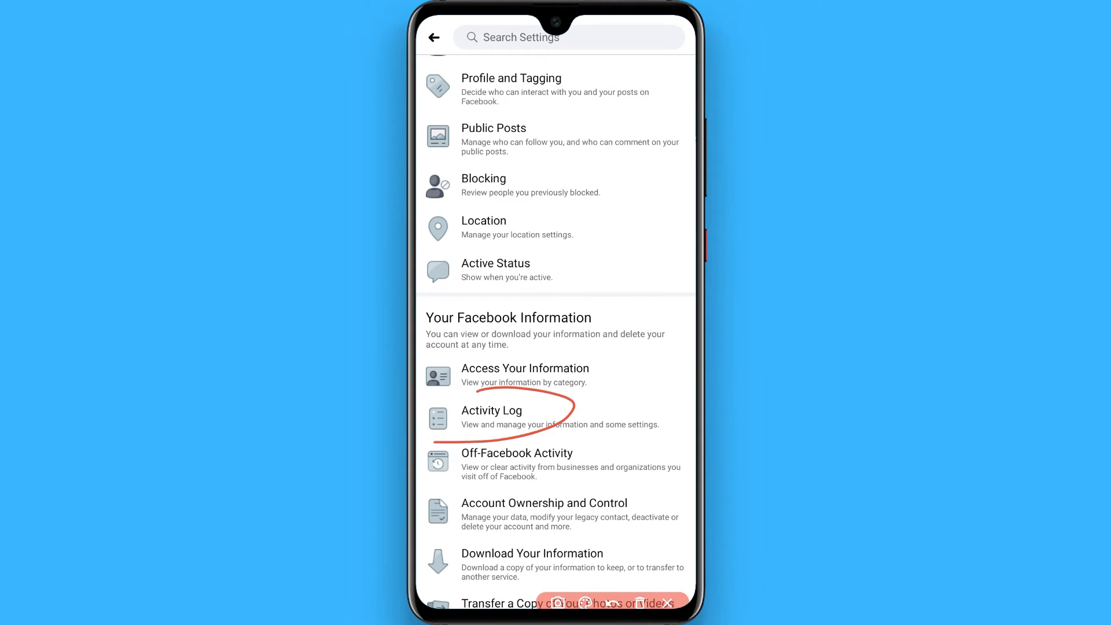
pyautogui.click(490, 410)
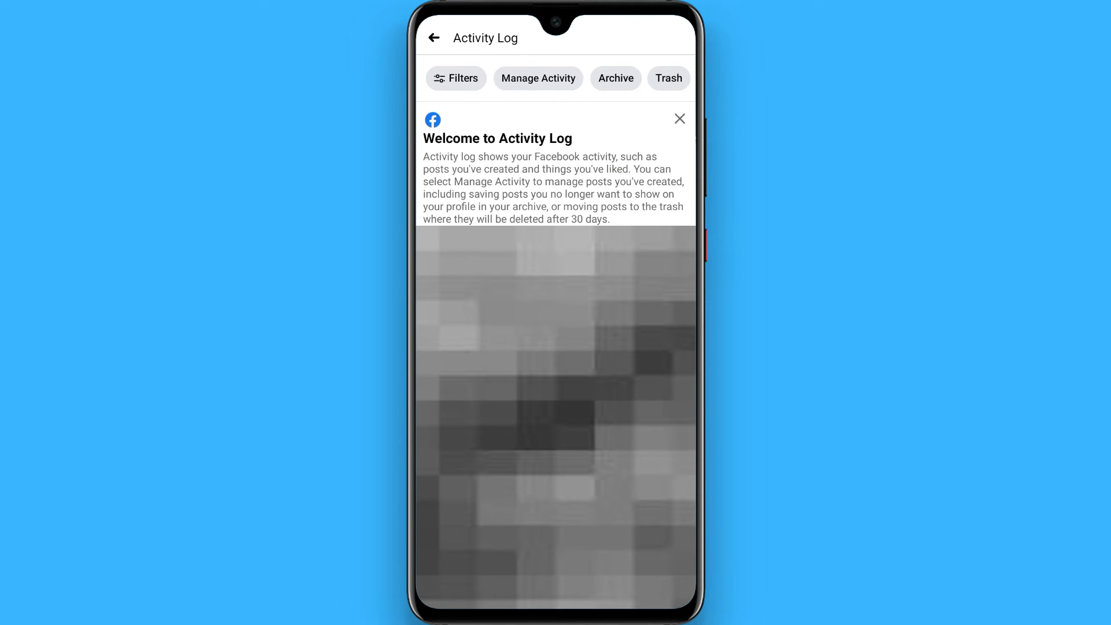
# Go to Manage Activity > Your Posts and tick All so the 10 posts are selected for archiving.
pyautogui.click(537, 77)
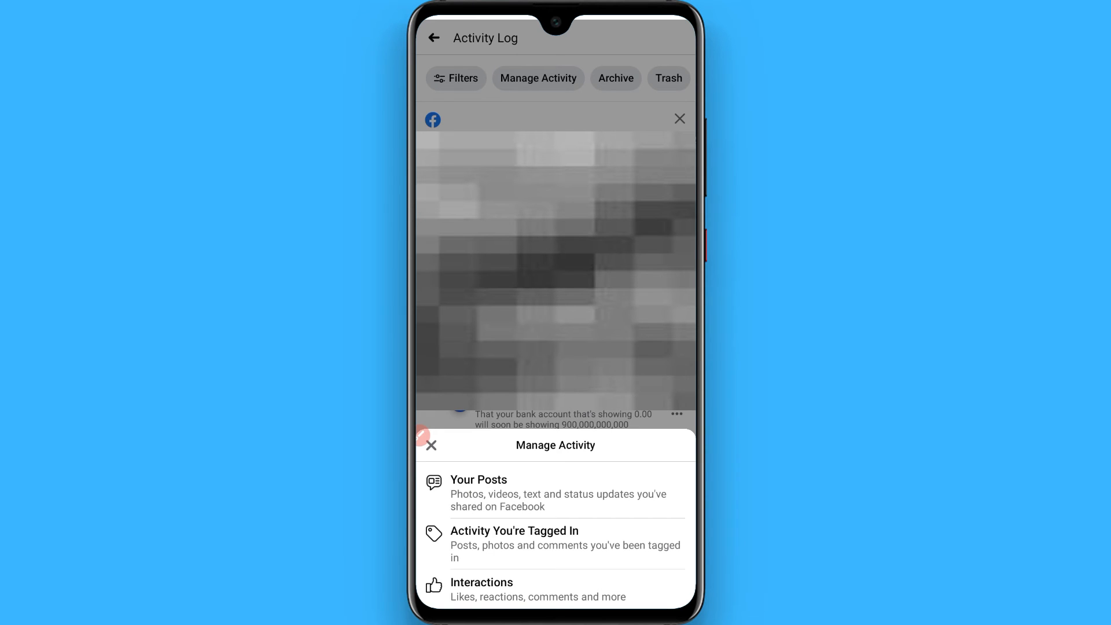
pyautogui.click(478, 480)
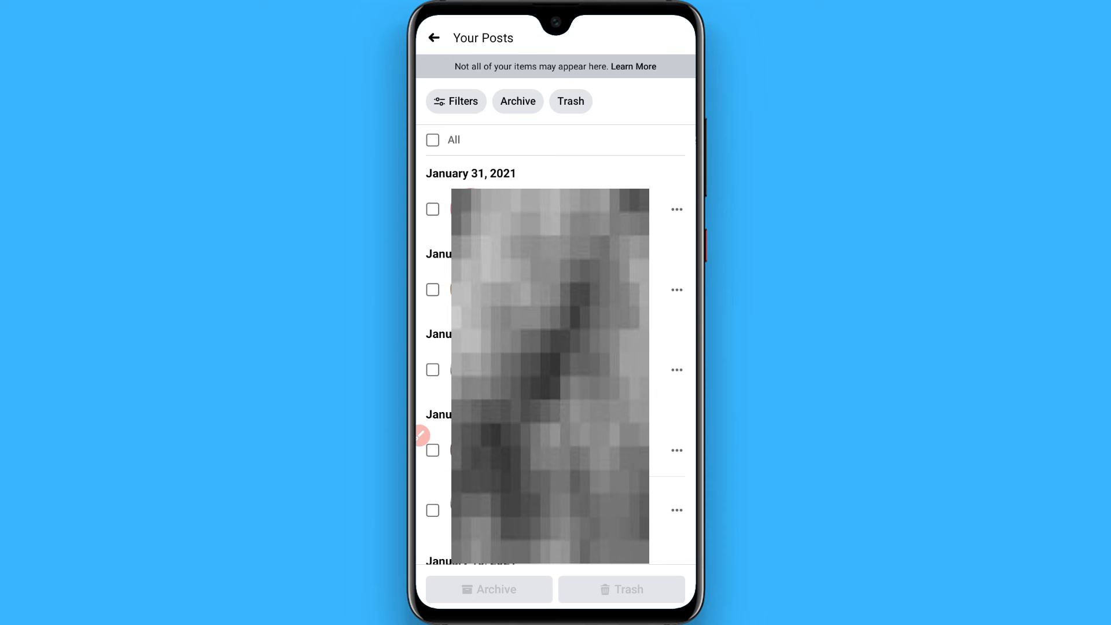
pyautogui.click(431, 141)
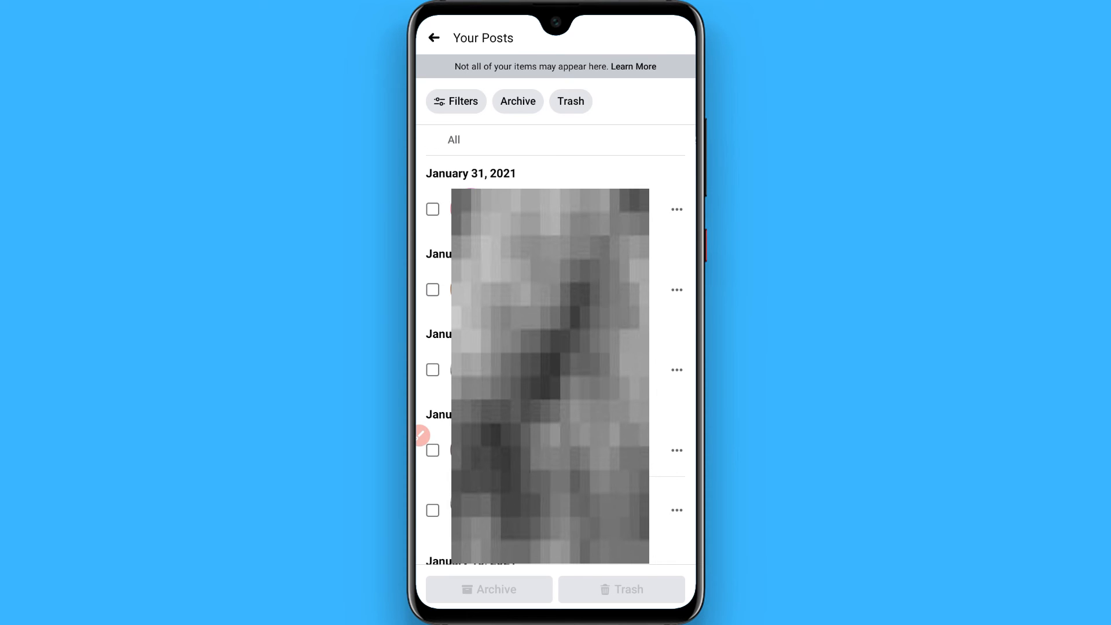
pyautogui.click(431, 140)
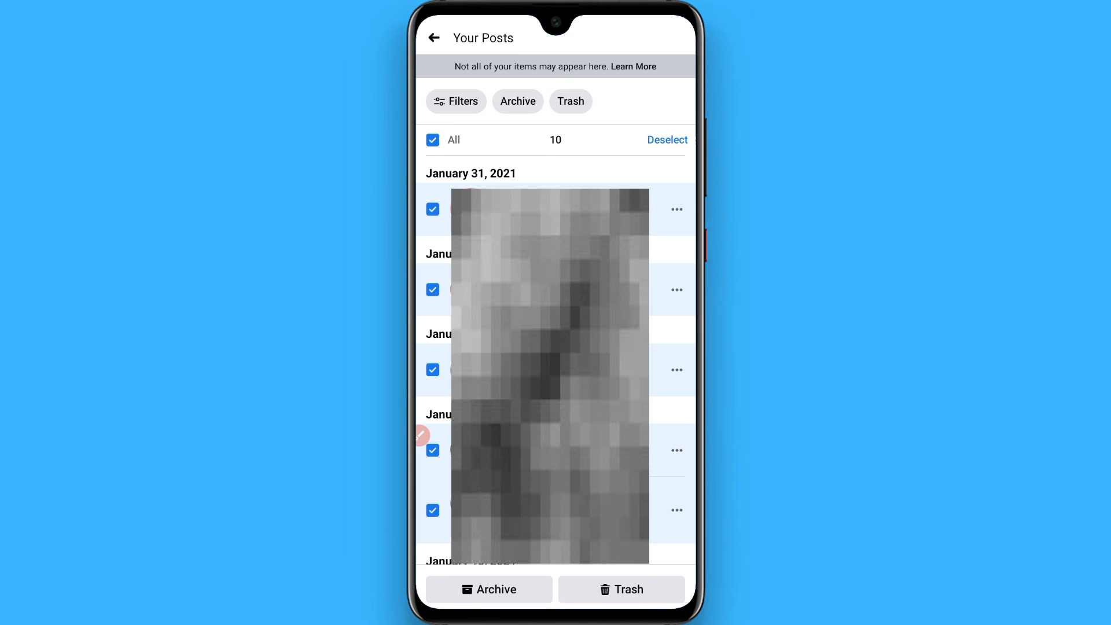